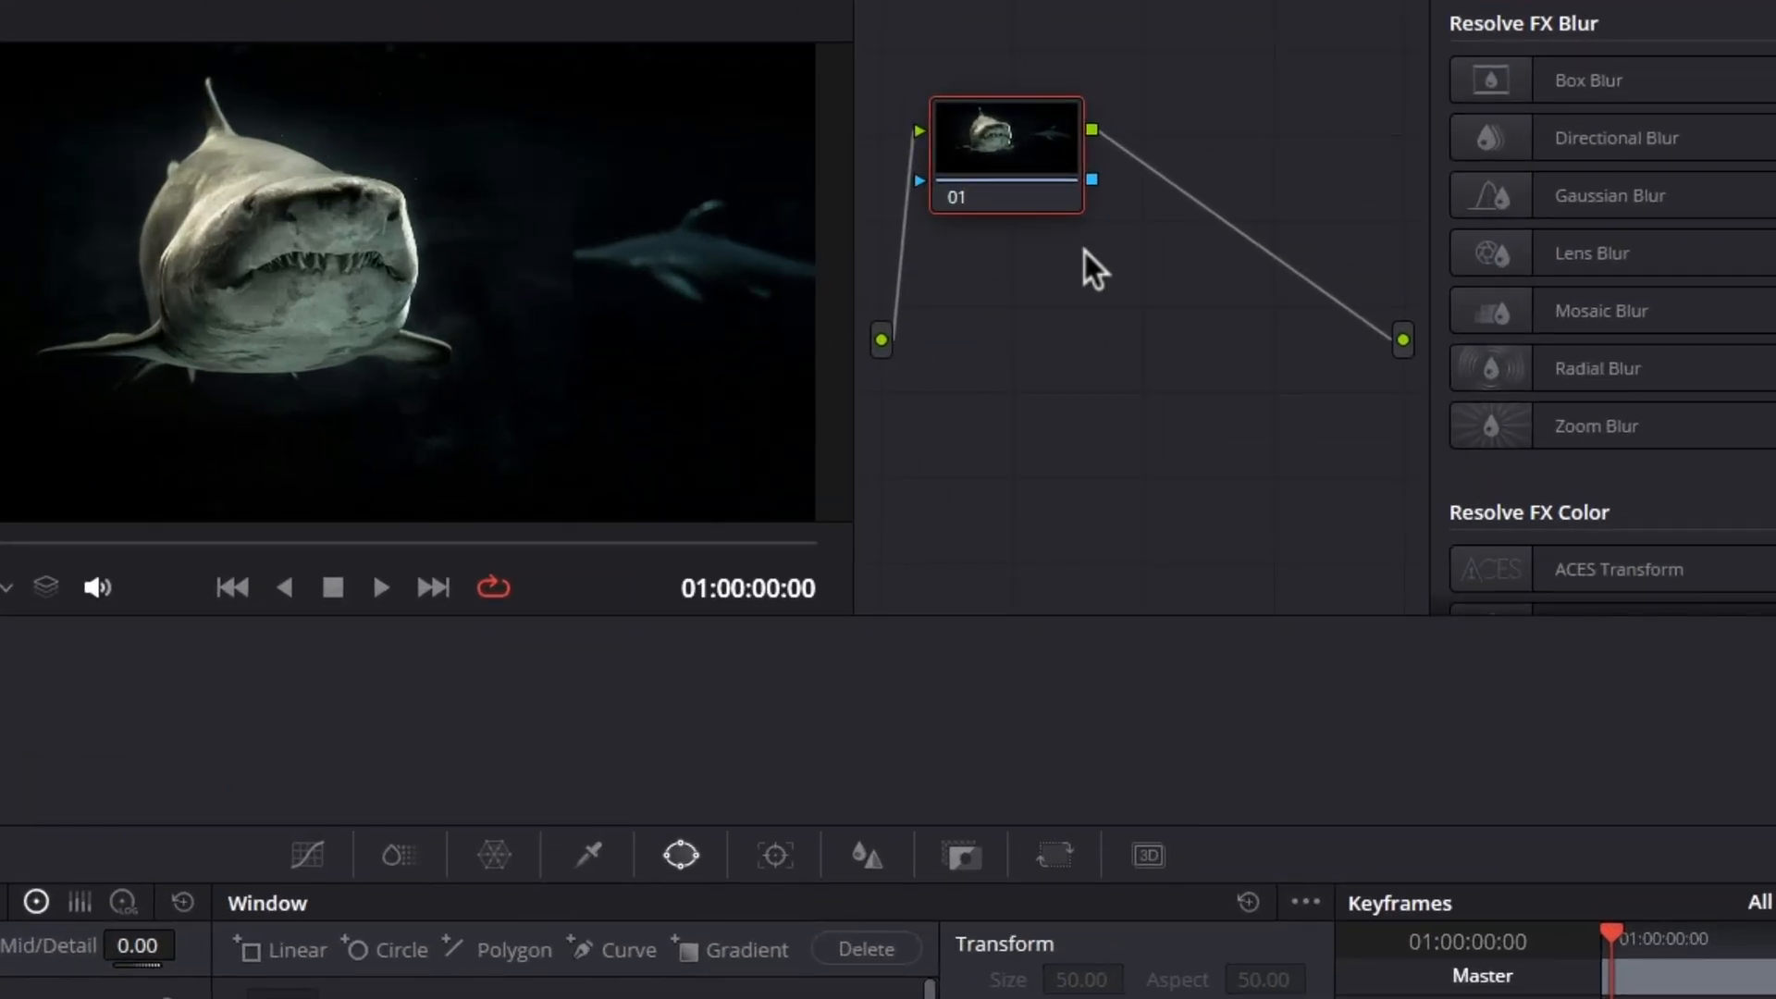
- Add an alpha output to the shark image's node graph from the node editor's context menu
right_click(1093, 268)
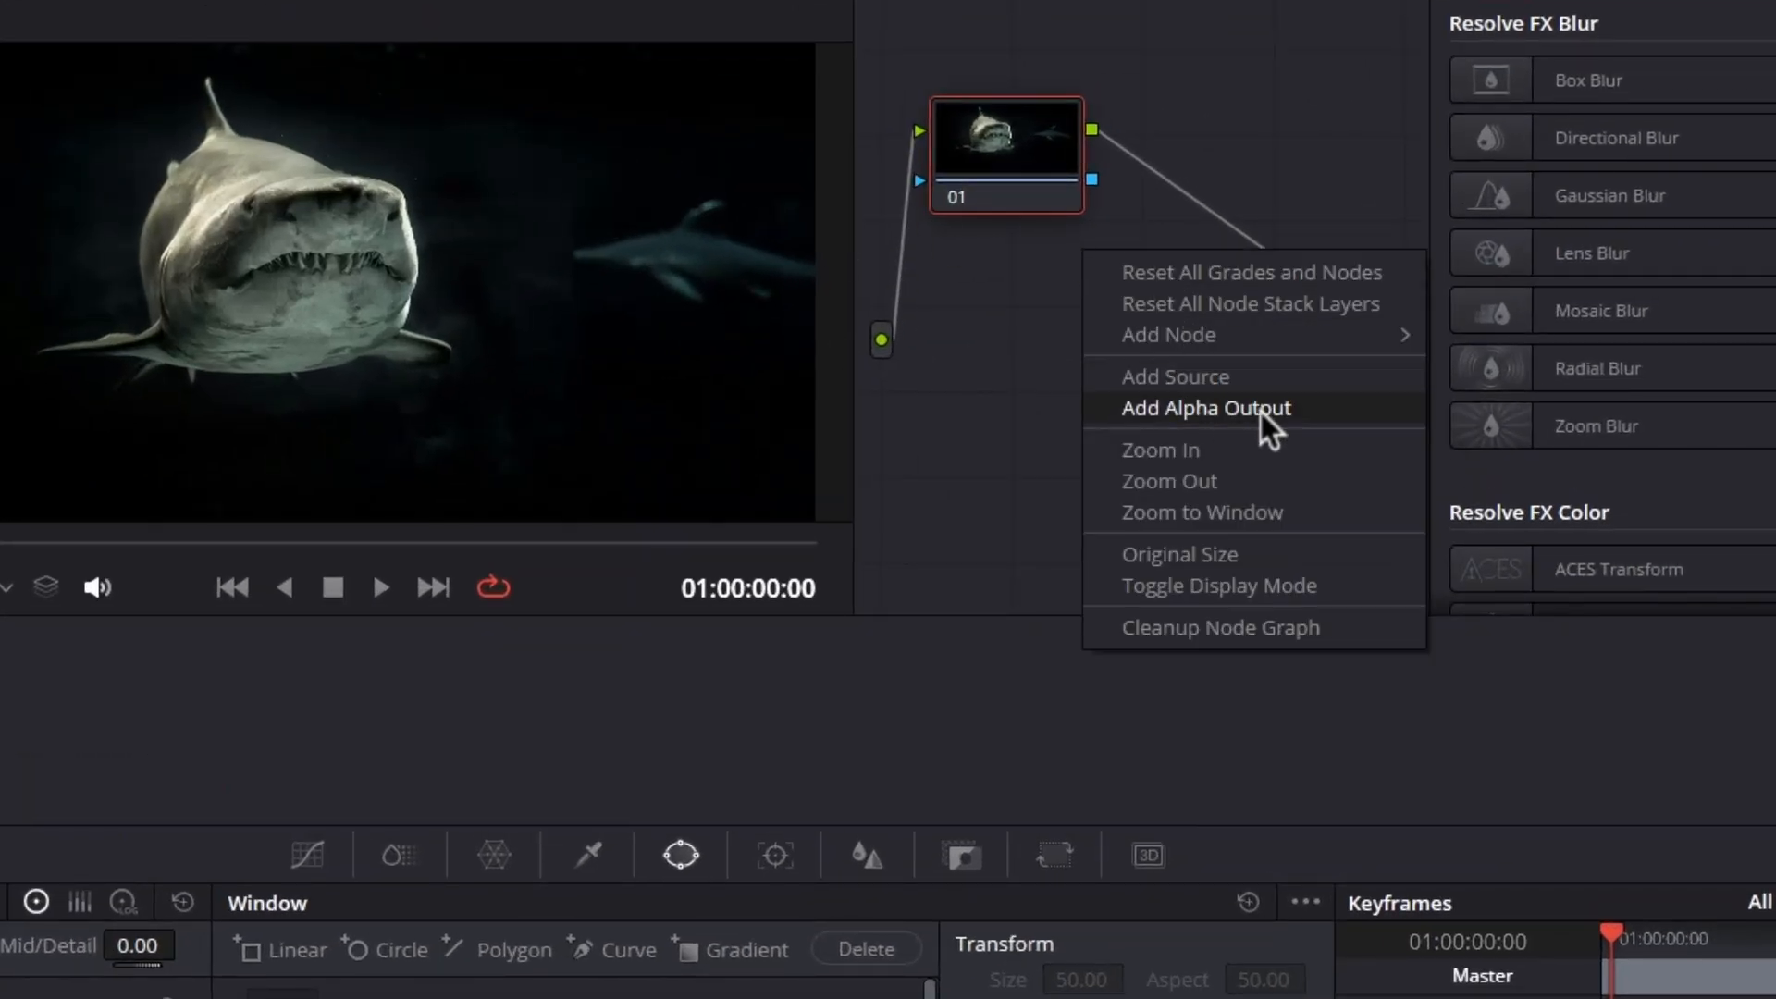
left_click(1203, 408)
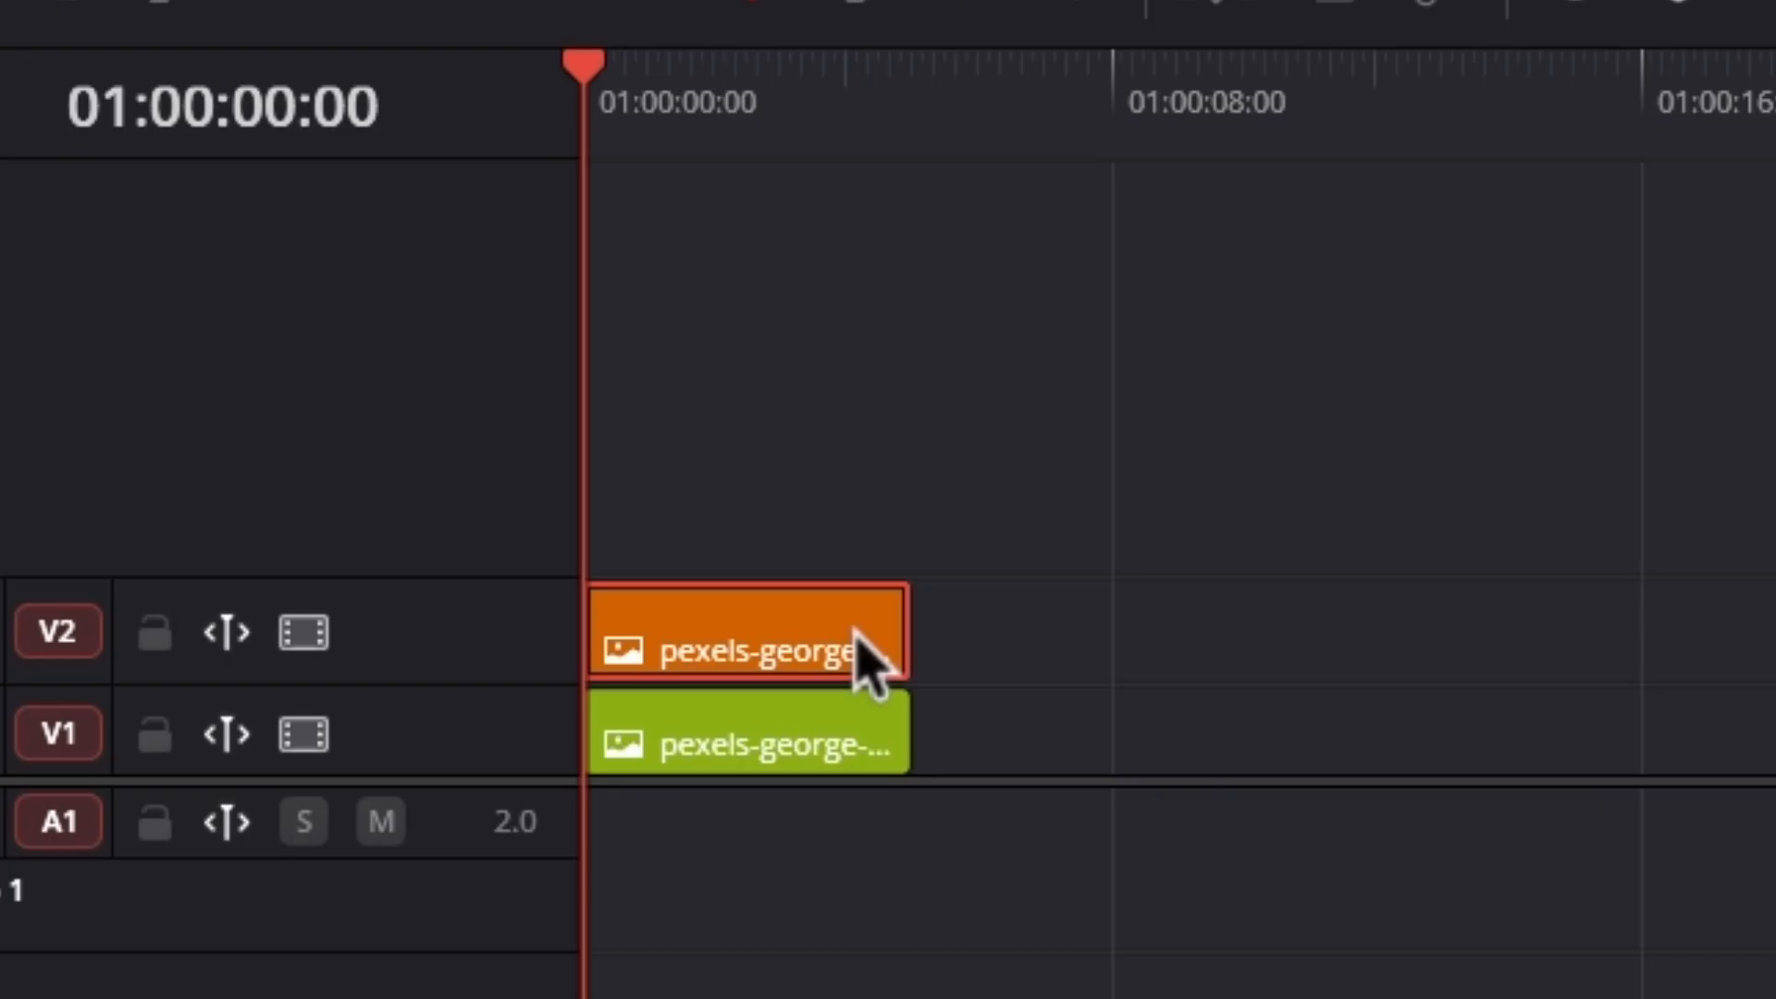
mouse_move(669, 180)
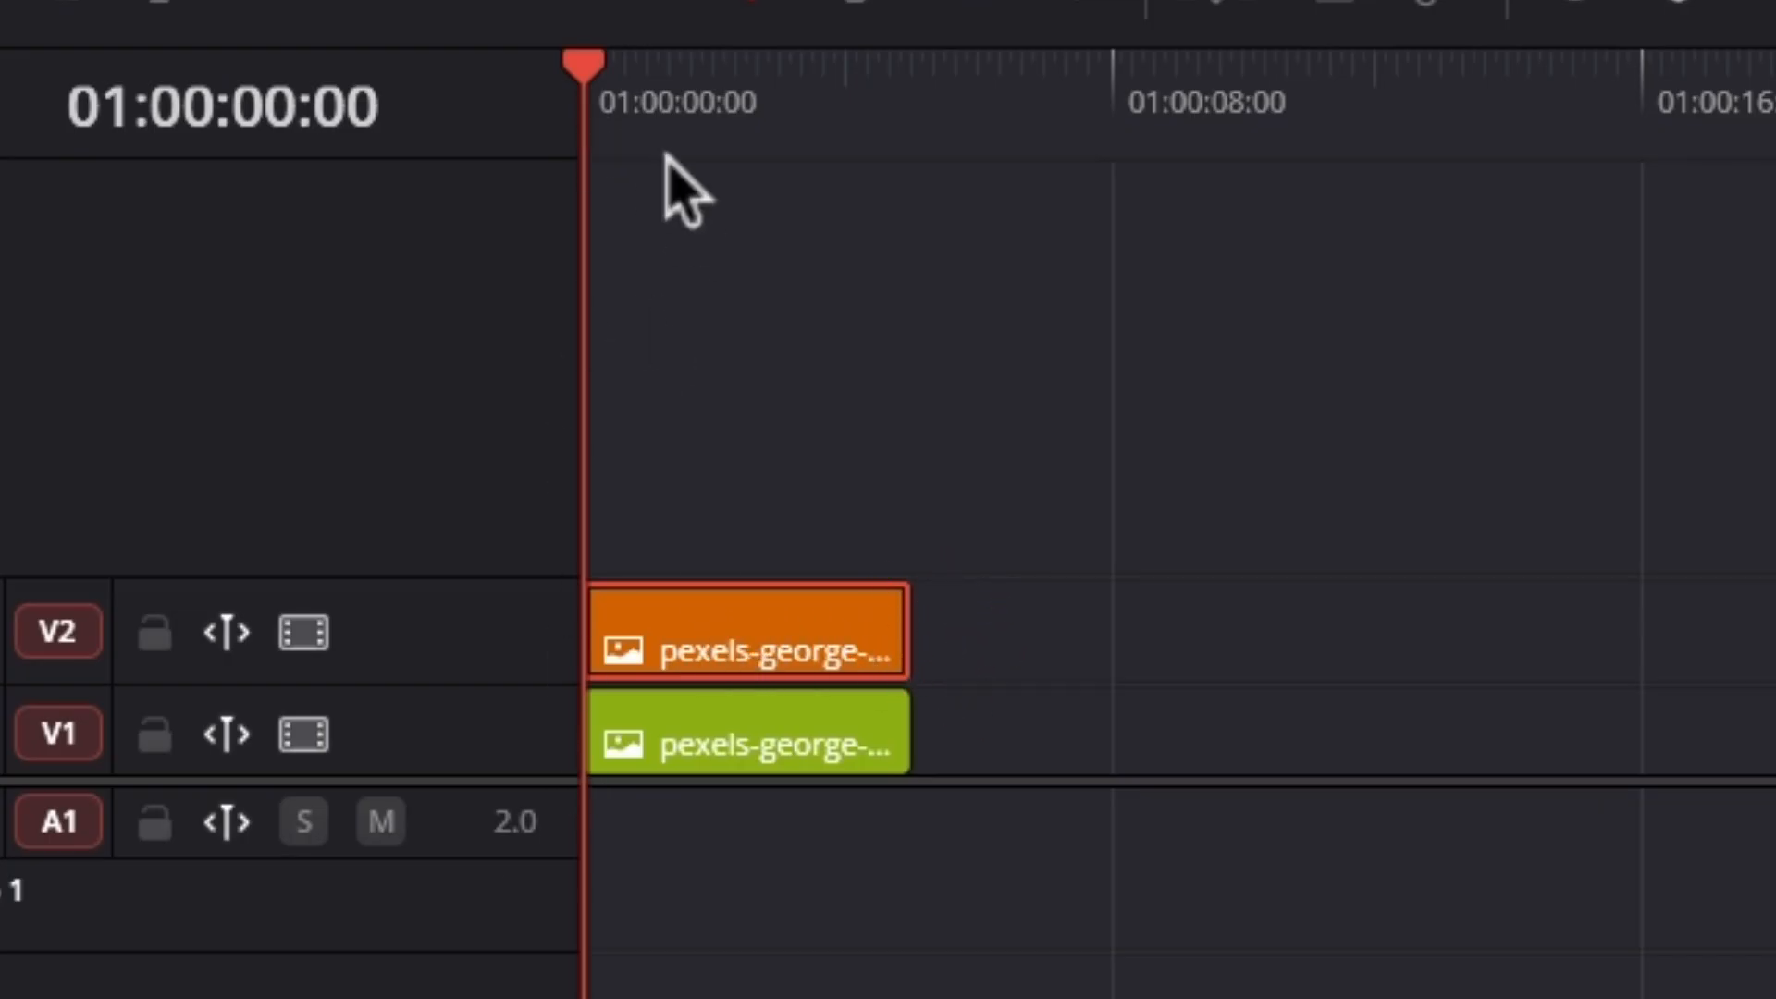
mouse_move(528, 387)
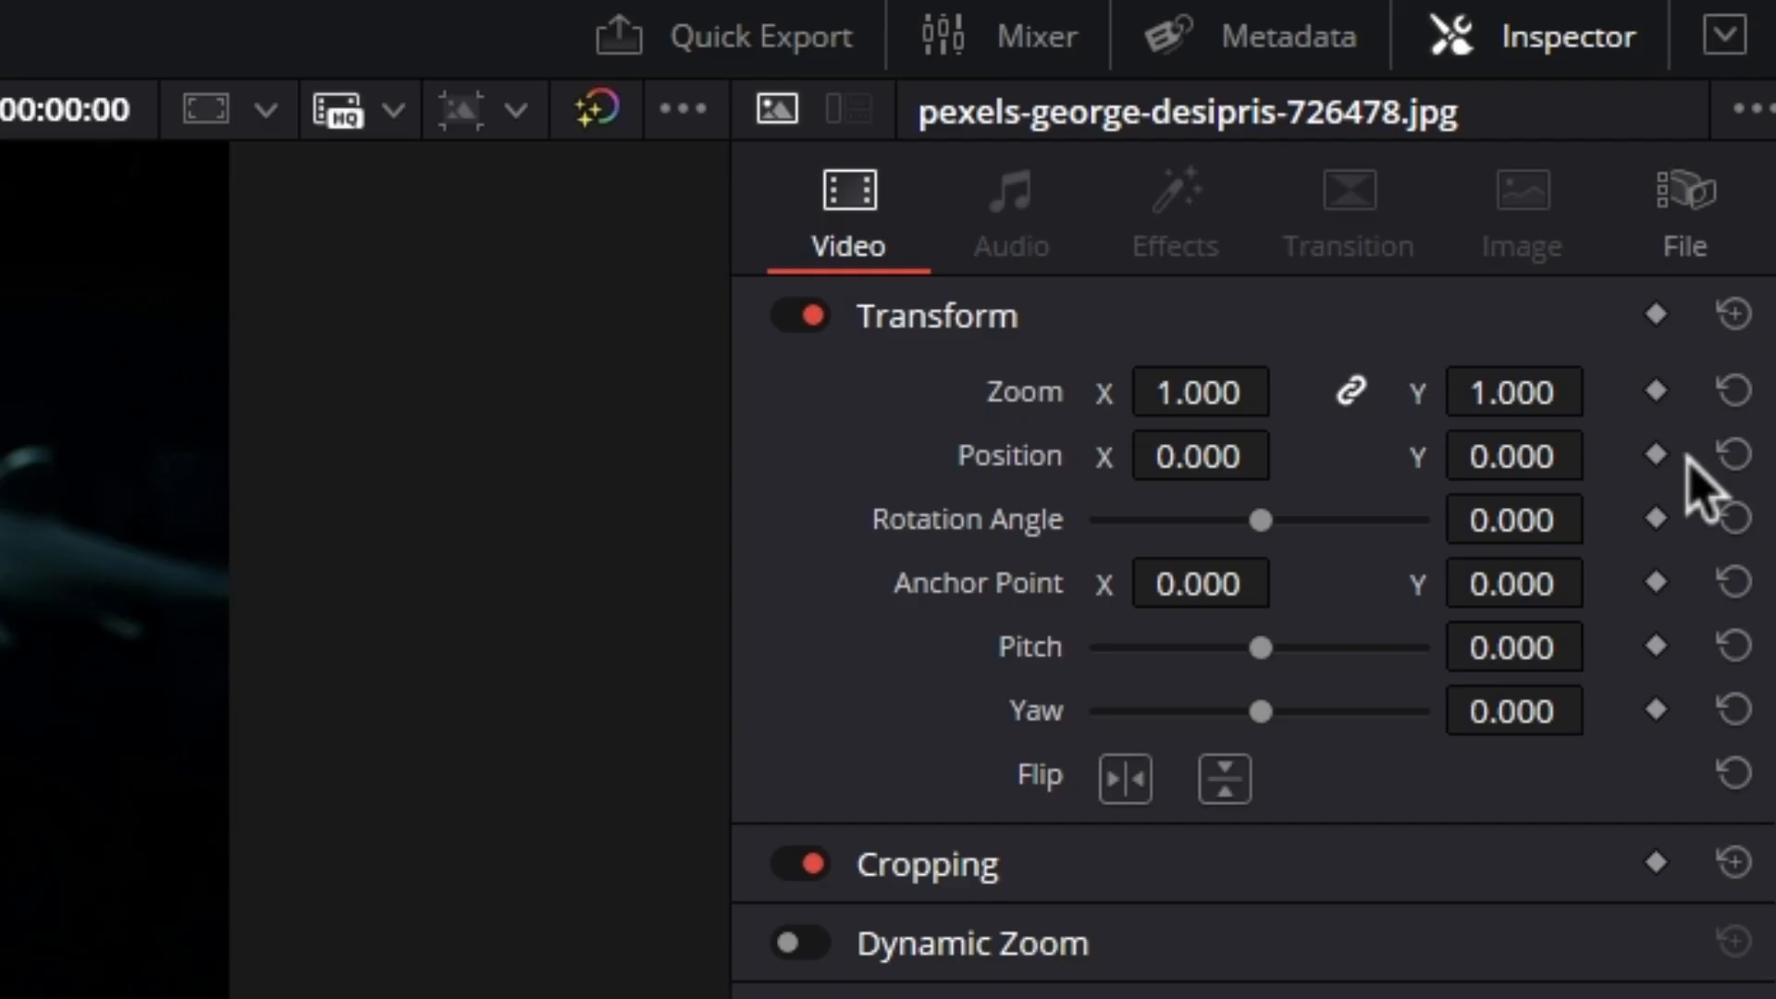
- Set Zoom keyframes on the top shark clip at its start and later point
left_click(1654, 391)
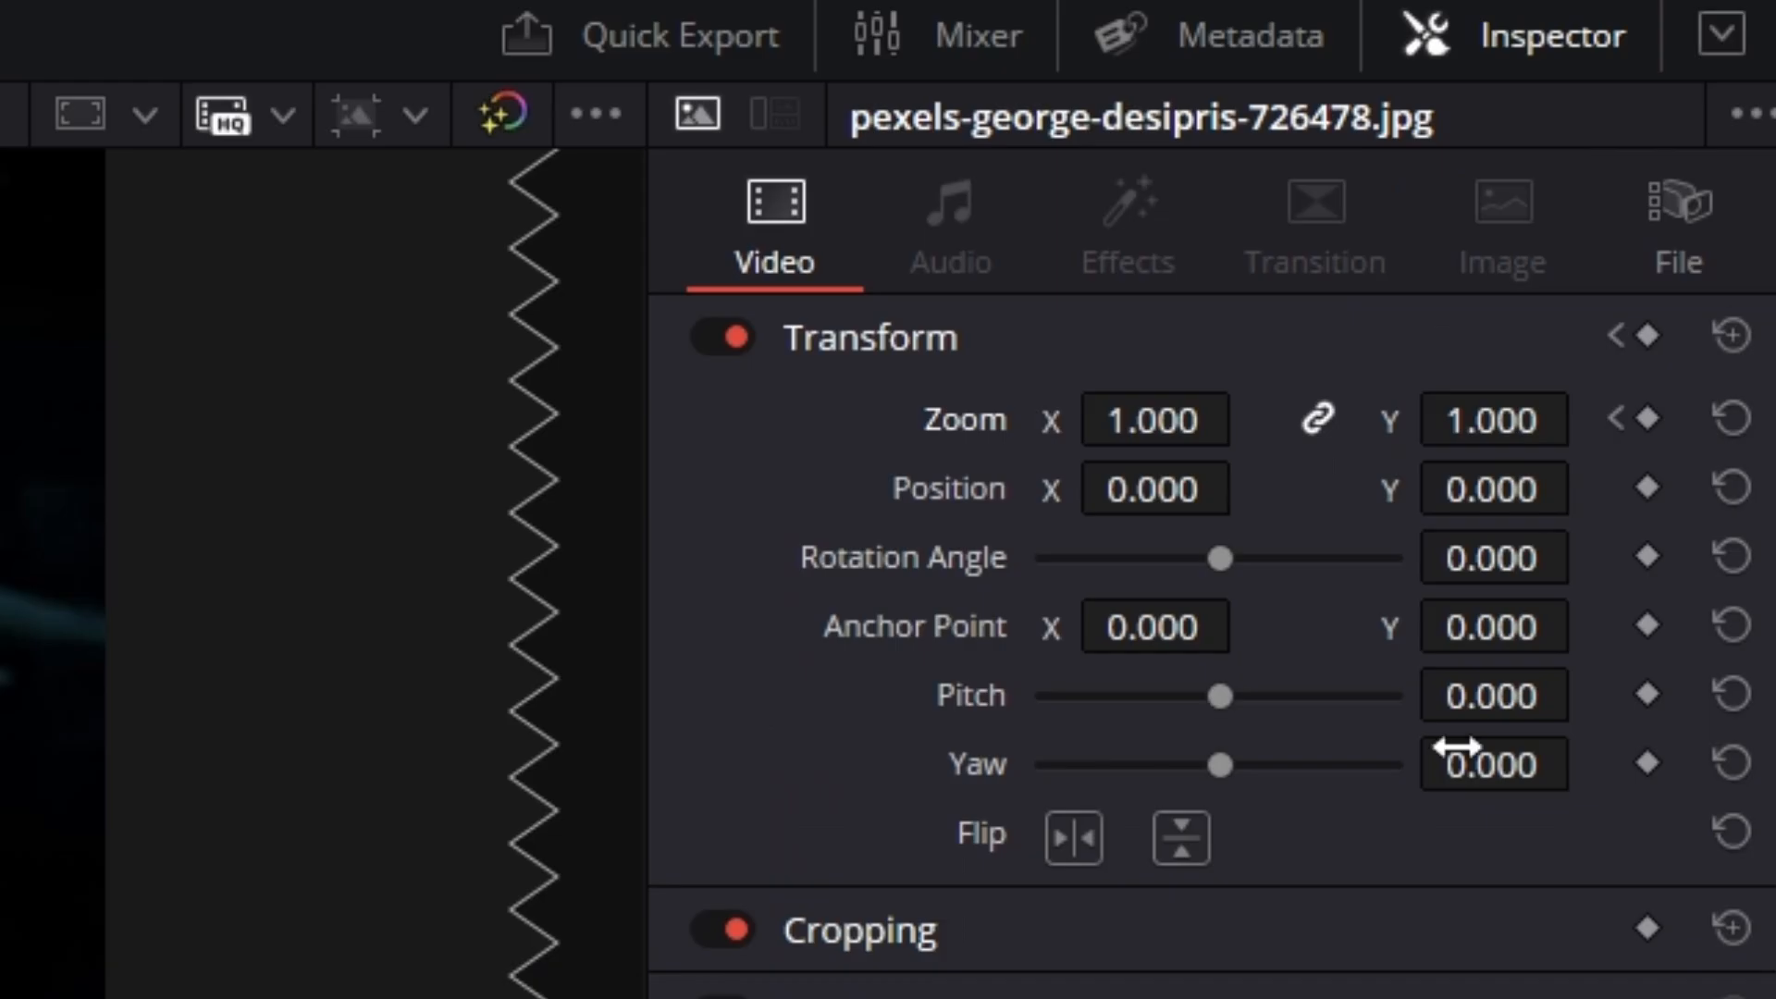
mouse_move(1649, 420)
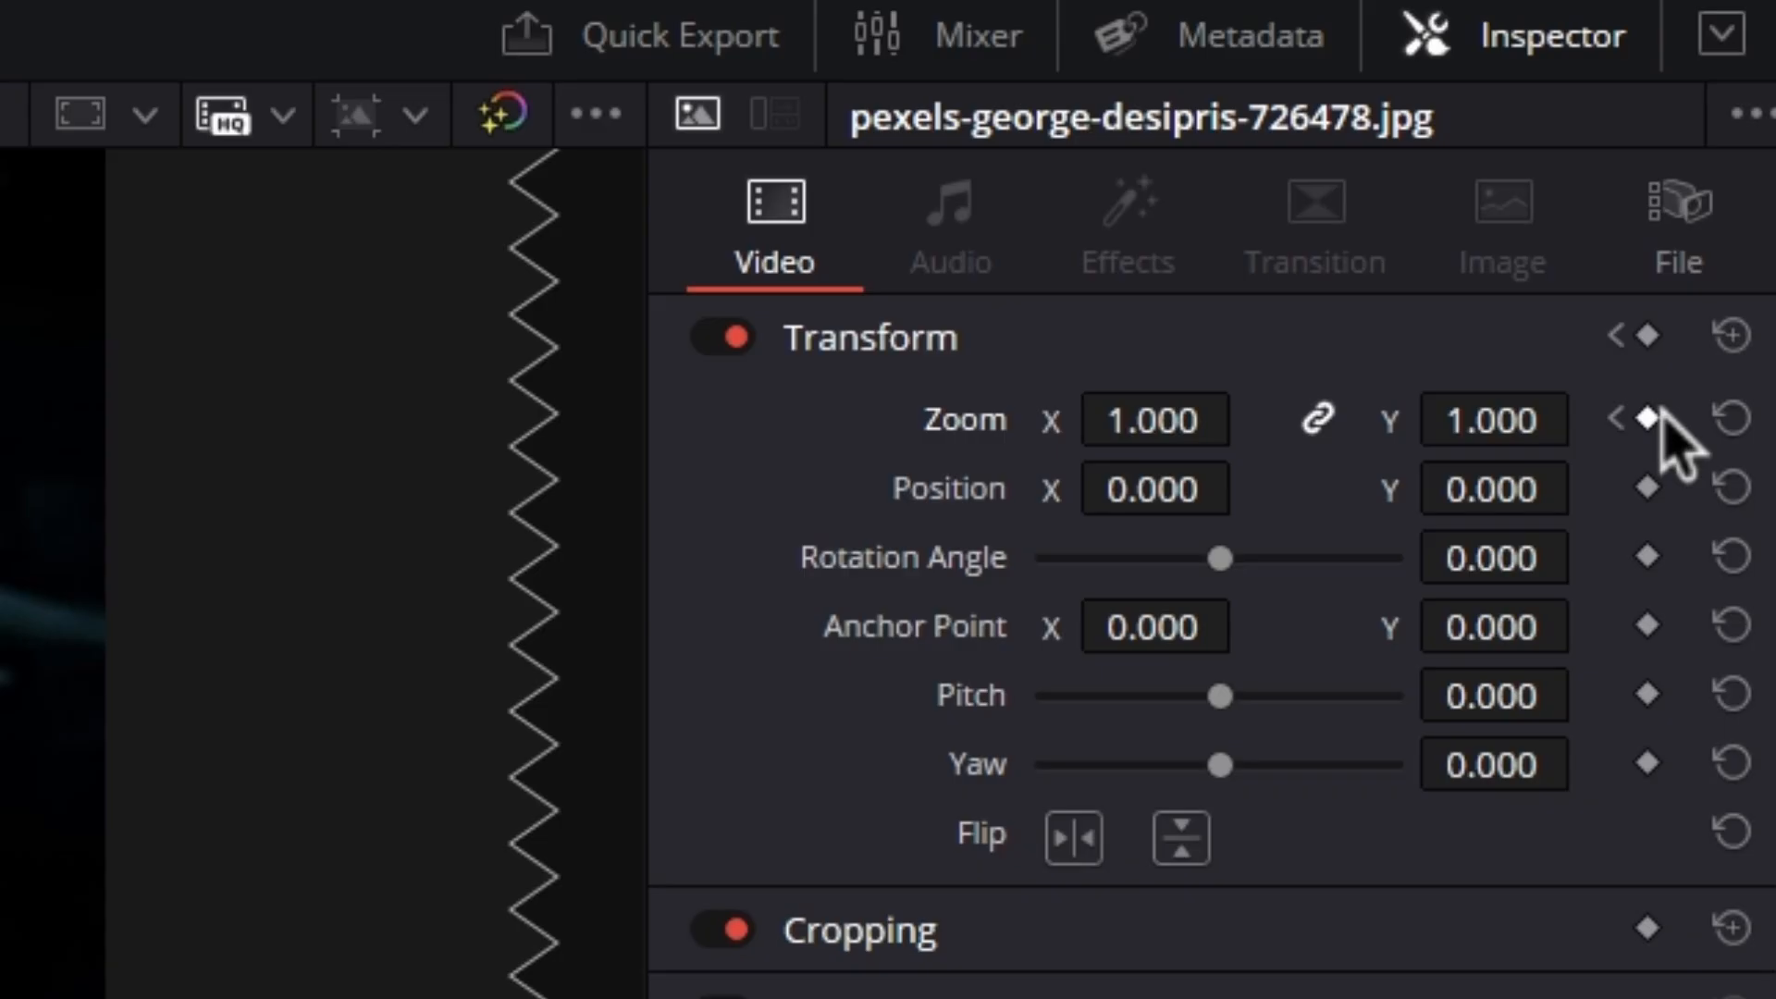
left_click(1153, 419)
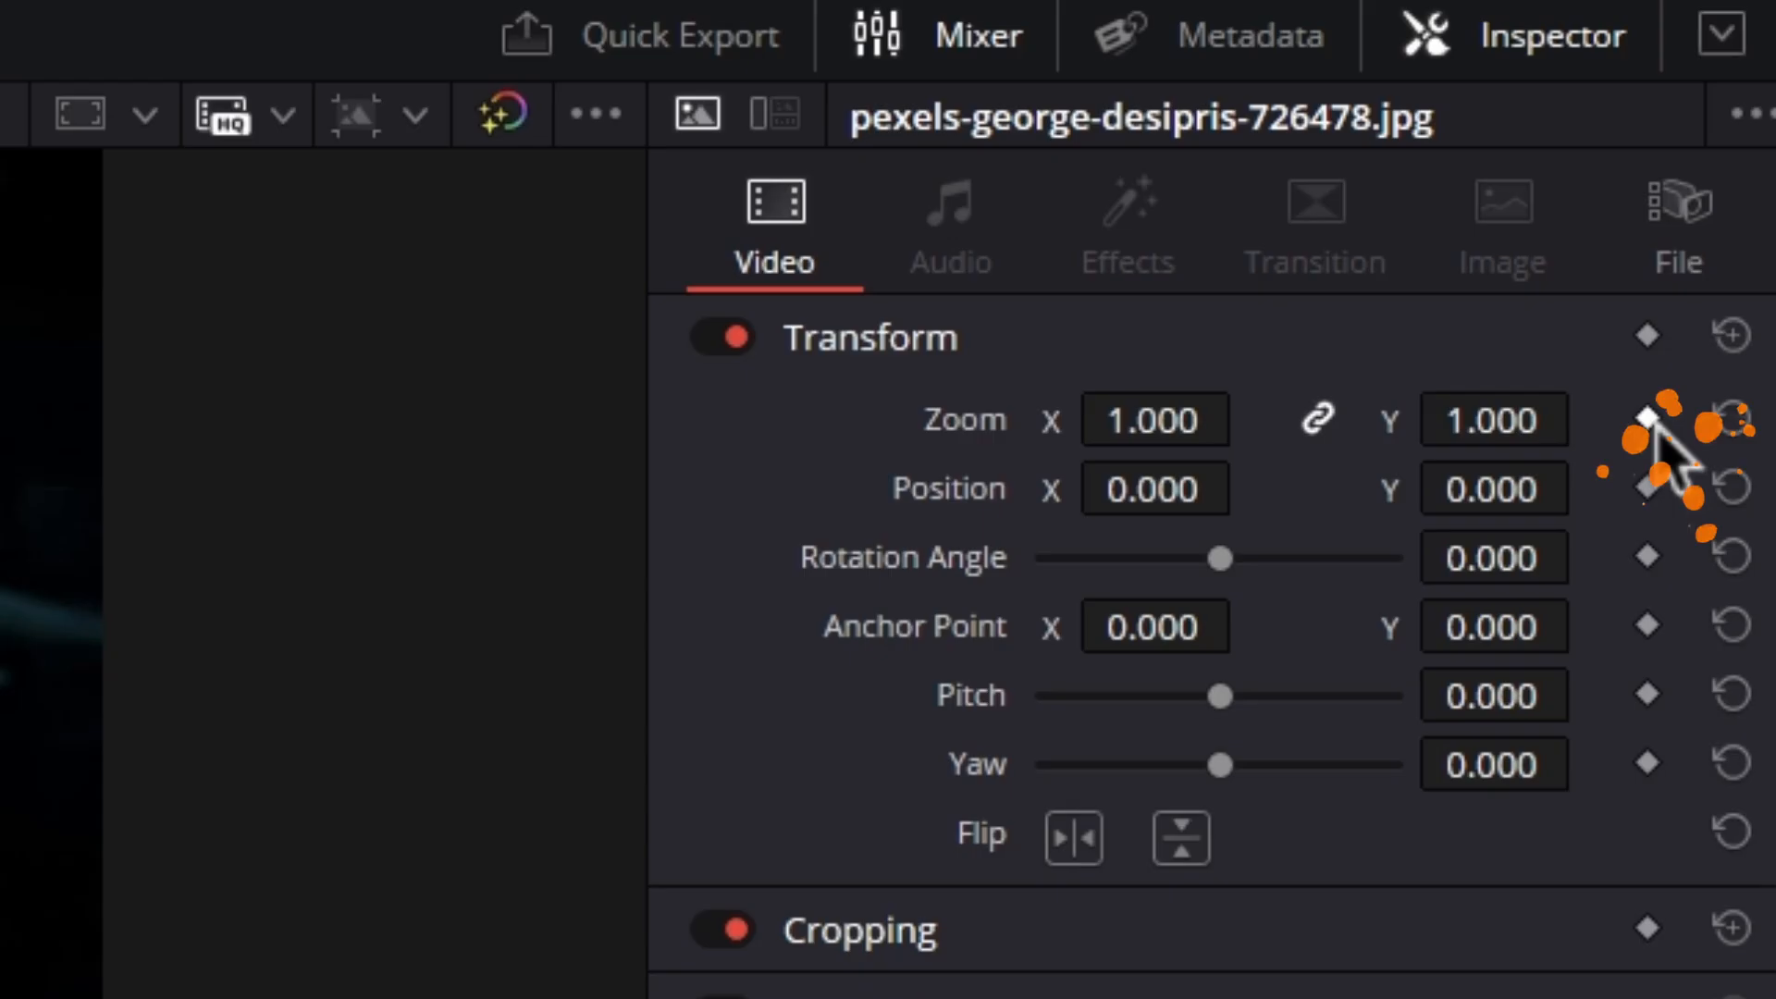
- Keyframe the other shark clip's Zoom at 1.05 at the start, then 1.0 later
left_click(1152, 418)
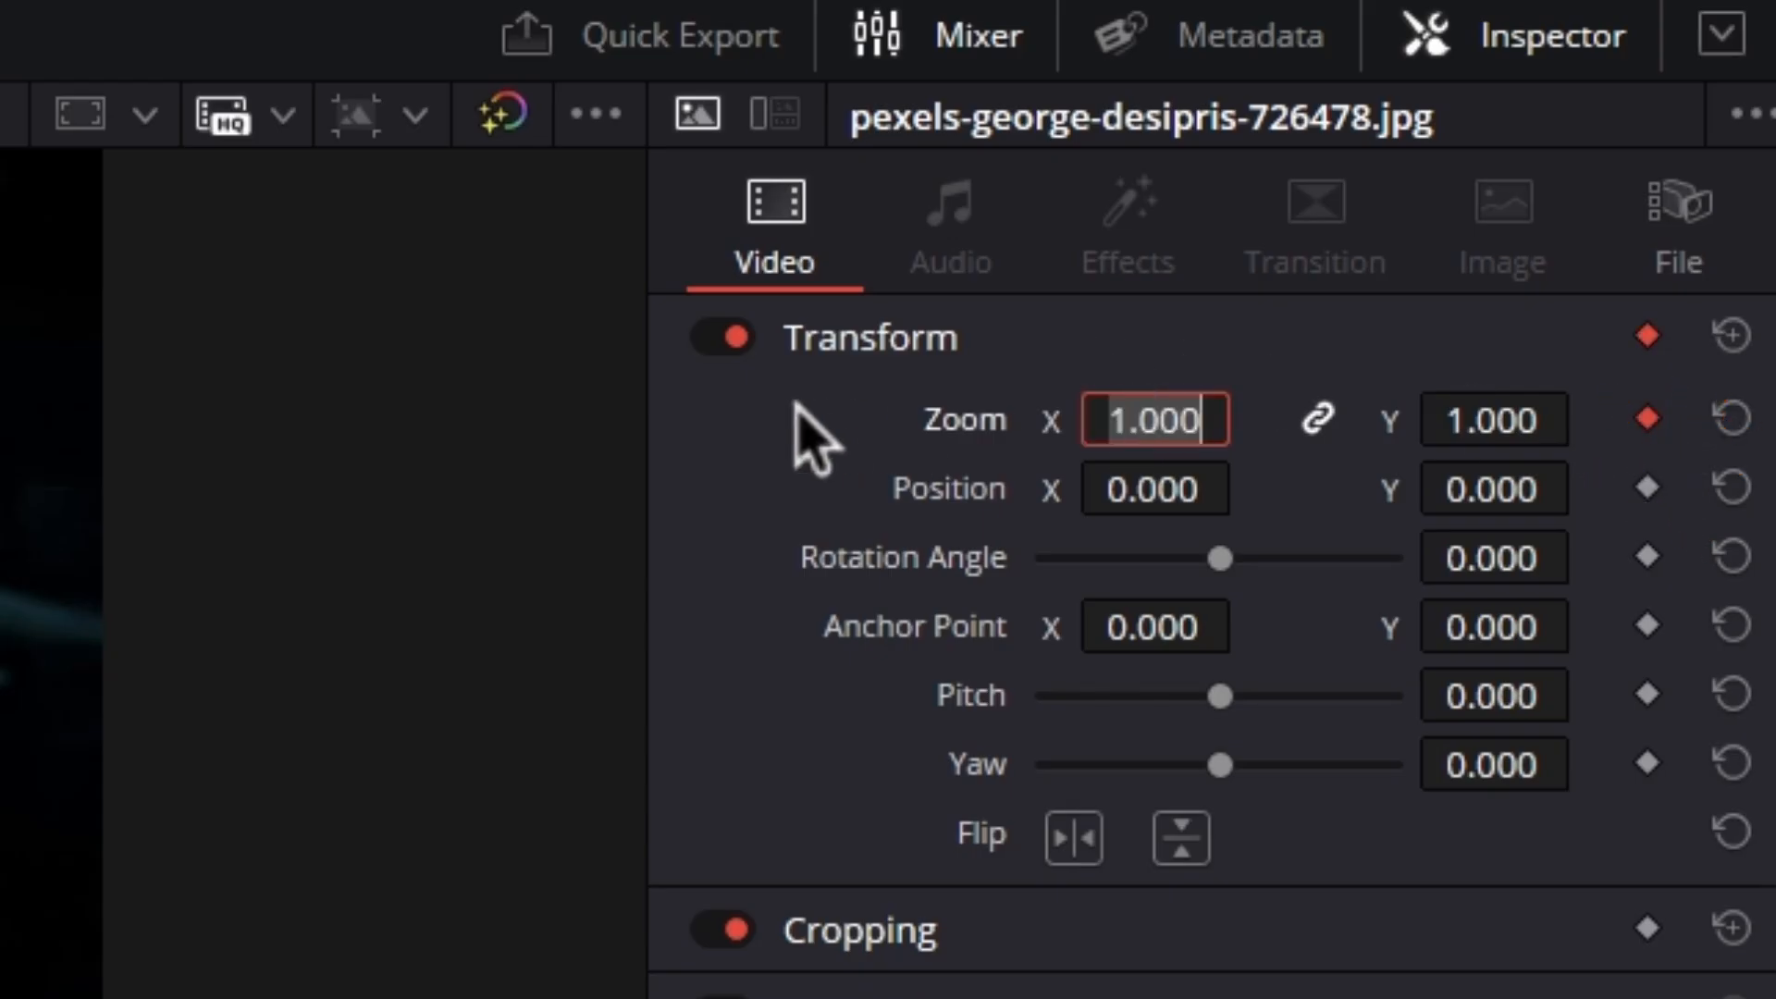
type("1.05")
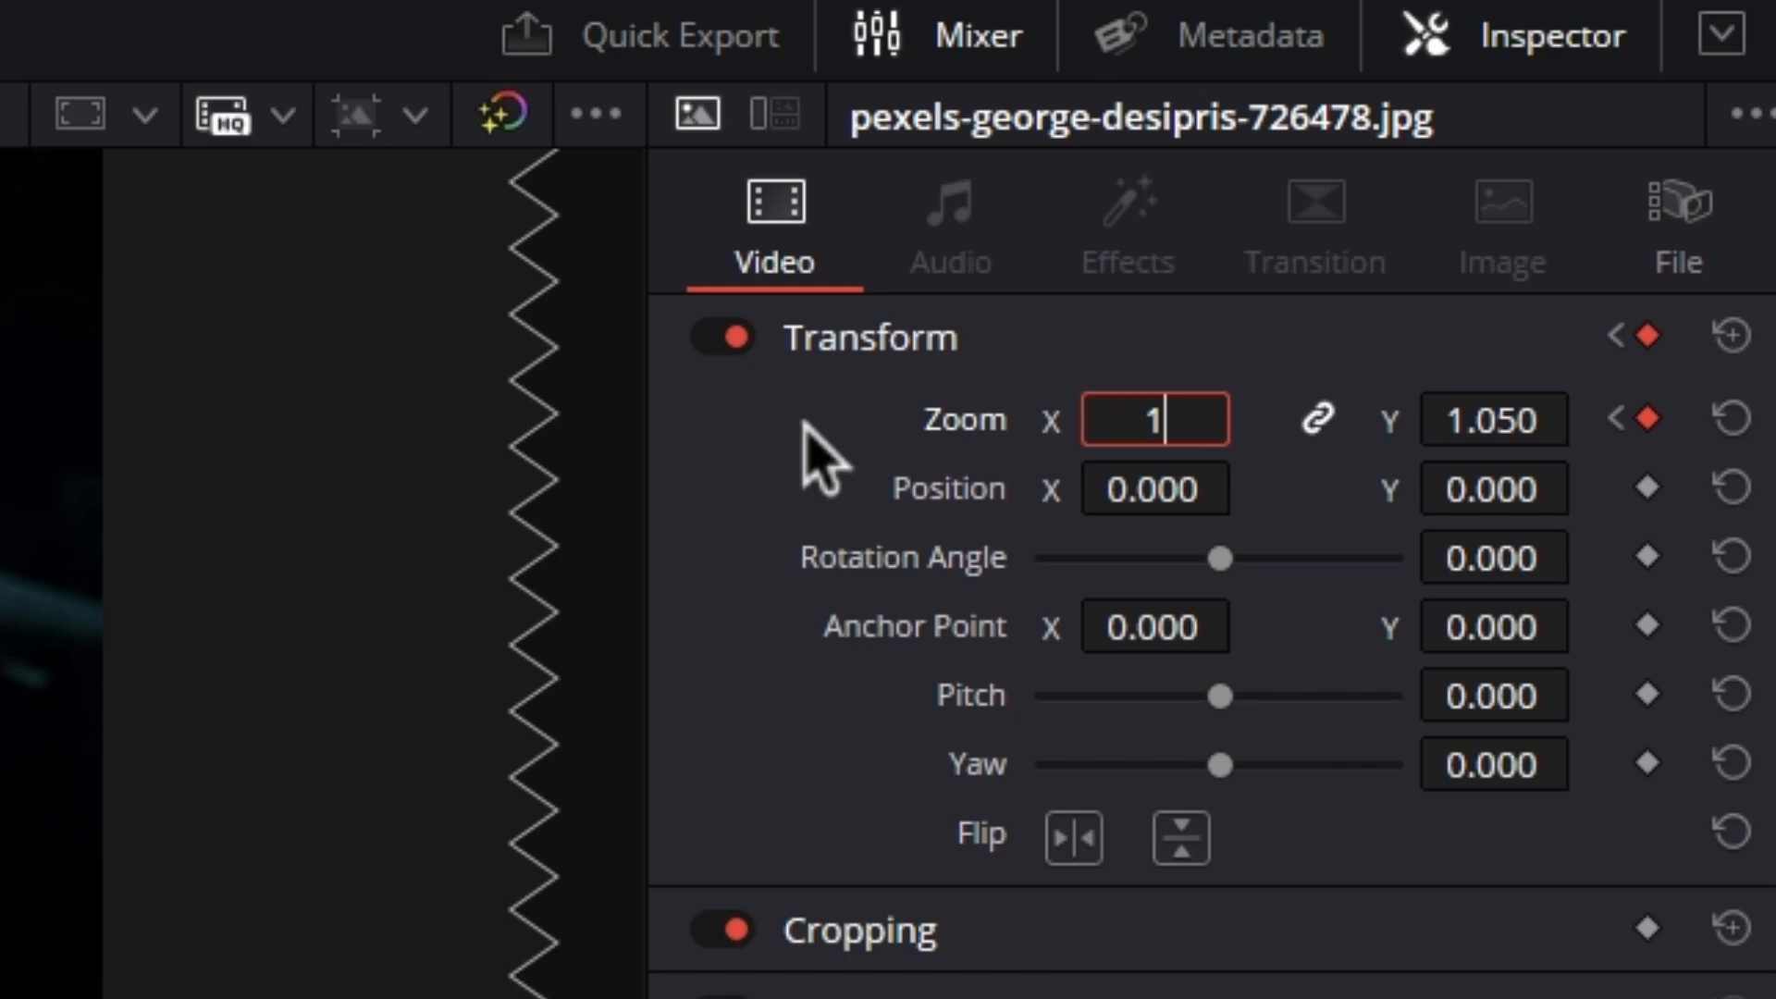
type(".0")
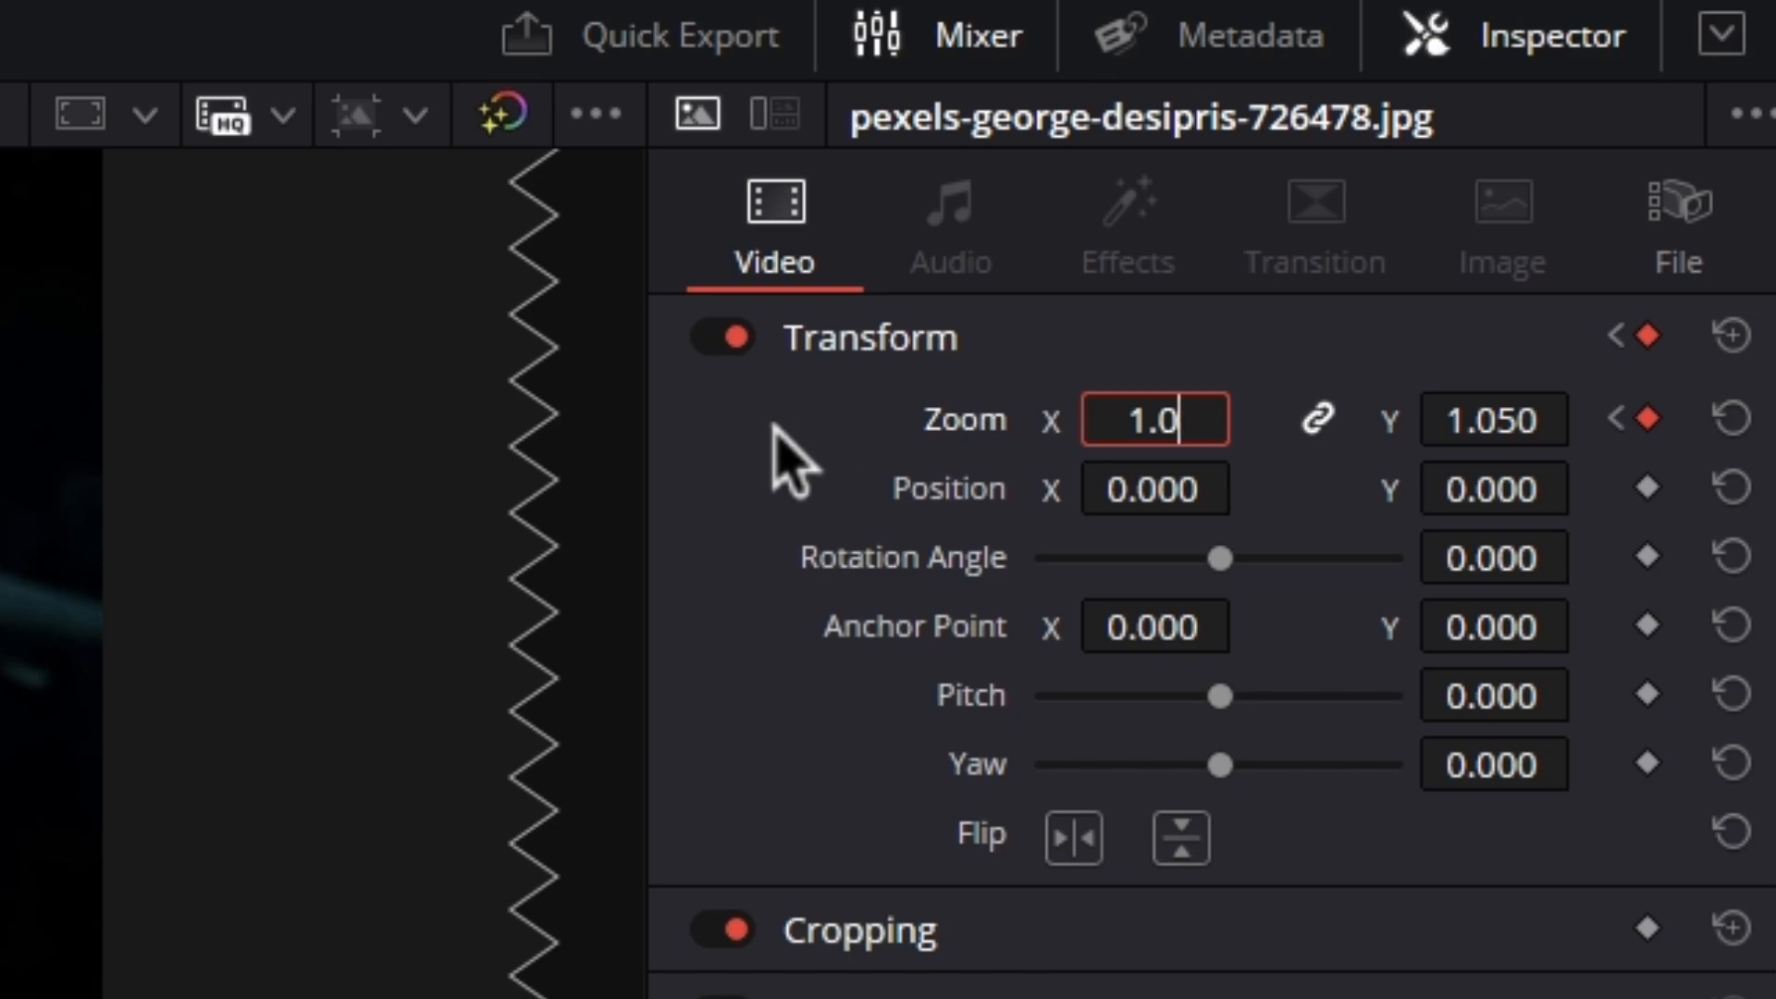